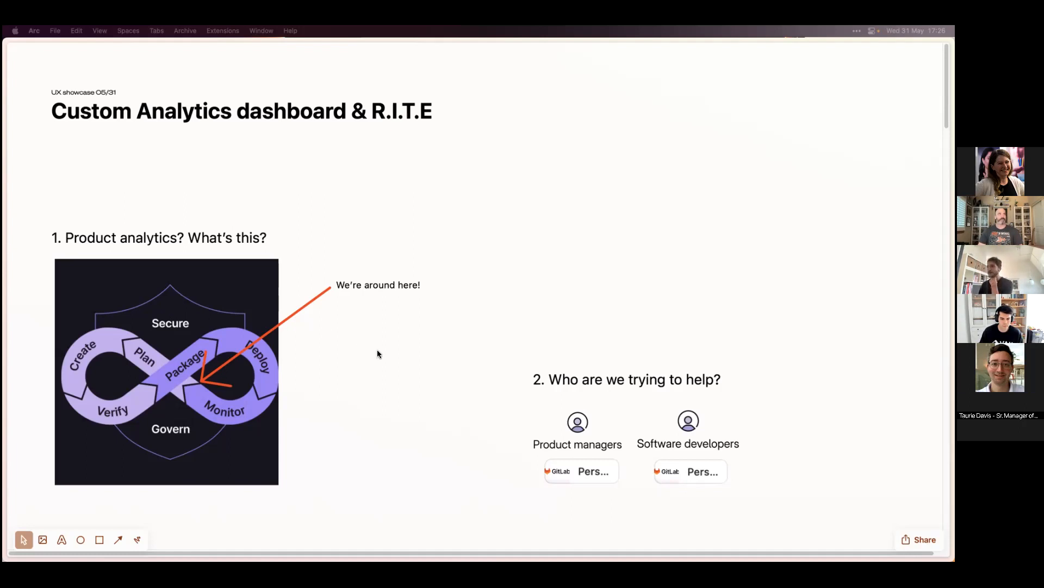
pyautogui.moveTo(93, 258)
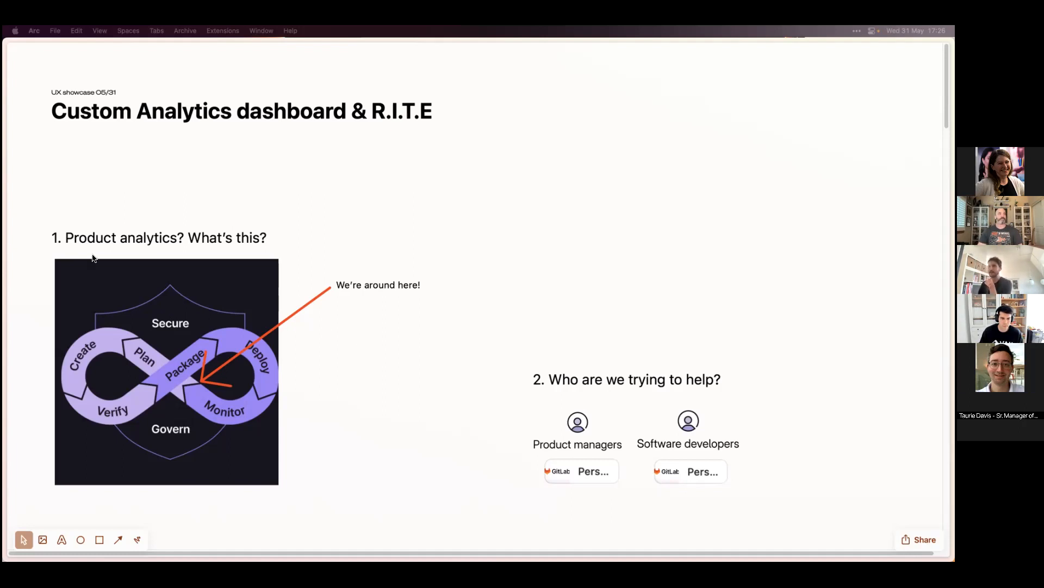
pyautogui.moveTo(261, 419)
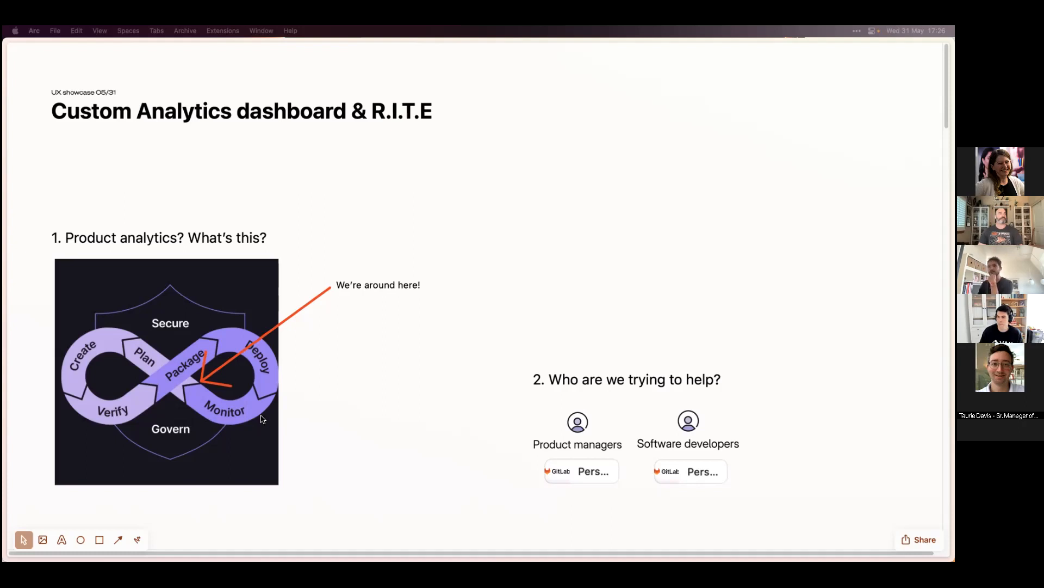
pyautogui.moveTo(190, 408)
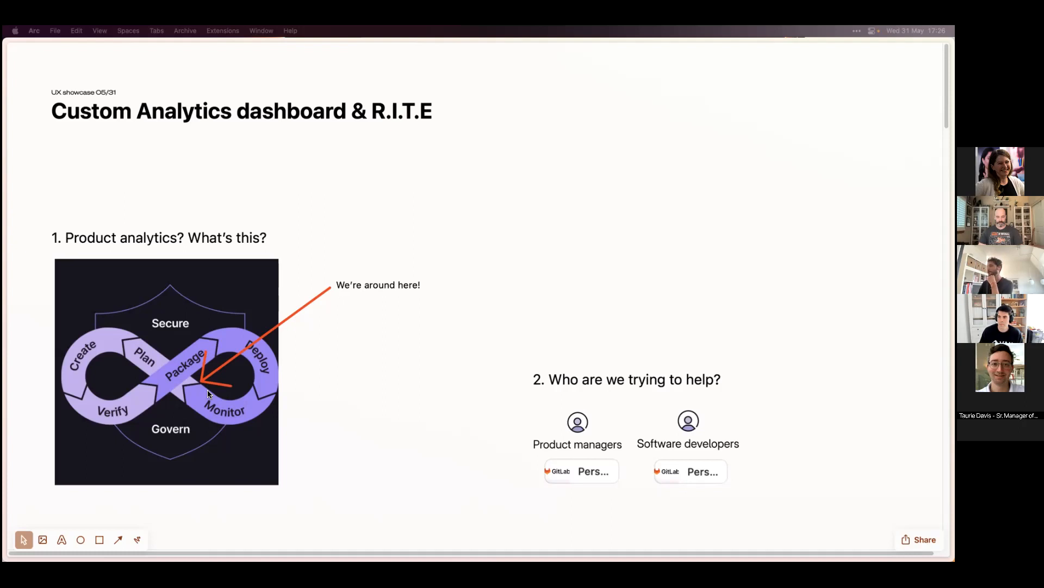
pyautogui.moveTo(305, 425)
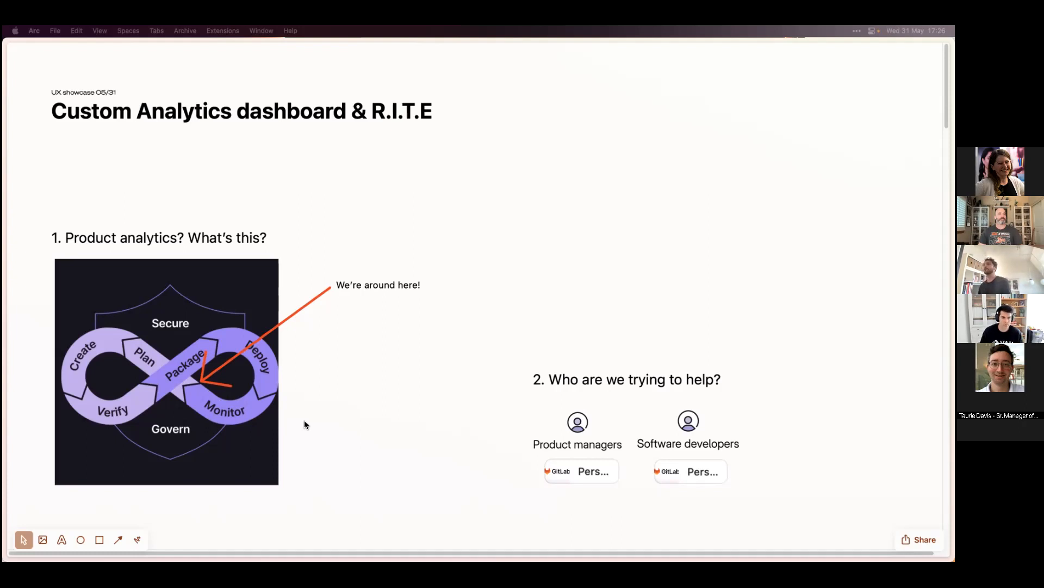
# Scroll the Easel board past the intro and target users to 'From P.O.C to Alpha state'
pyautogui.scroll(-3)
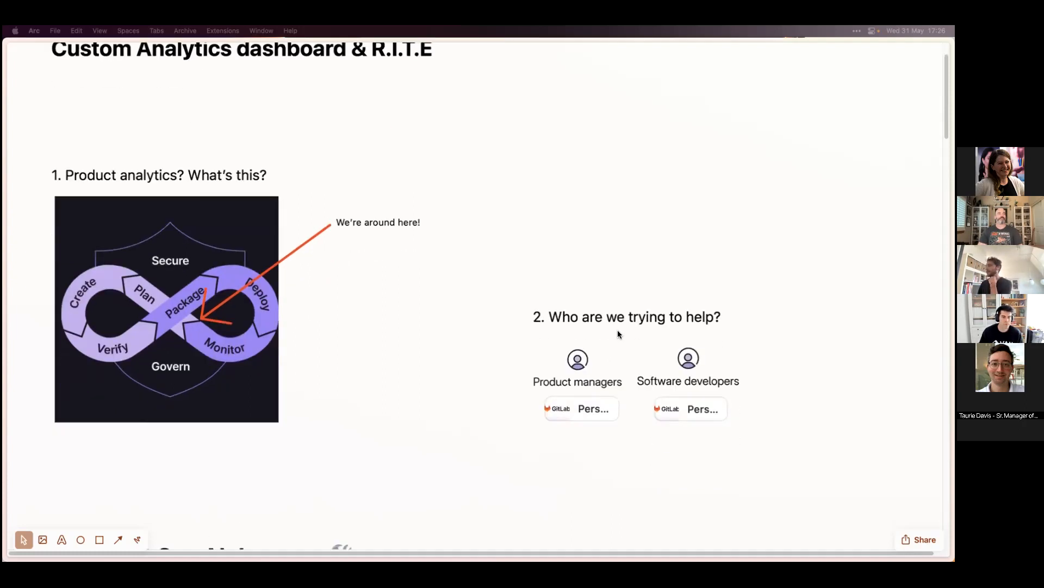
pyautogui.scroll(-3)
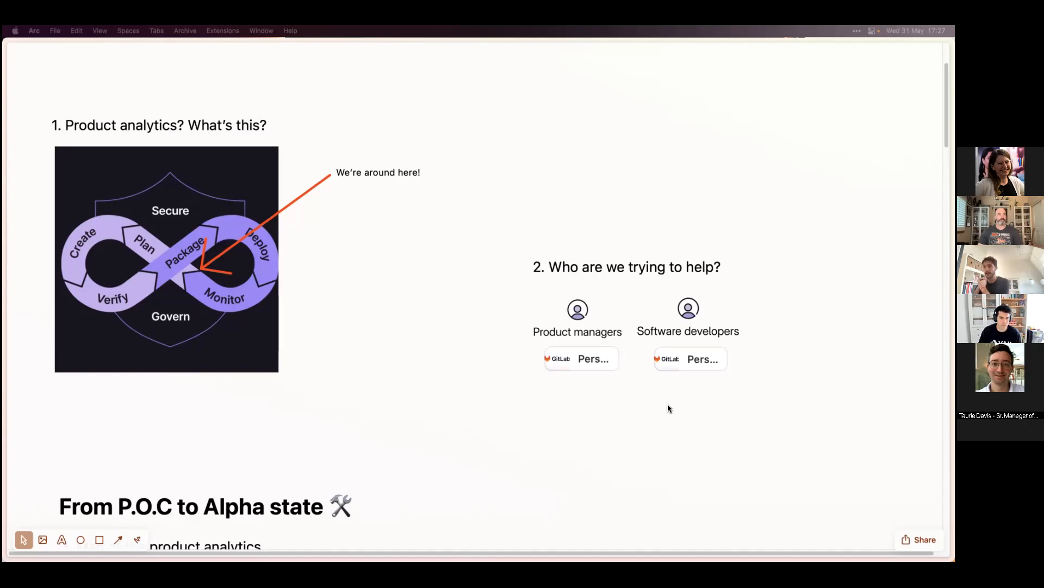
# Scroll to the product analytics map and 'Custom dashboards - Current state' section
pyautogui.scroll(-3)
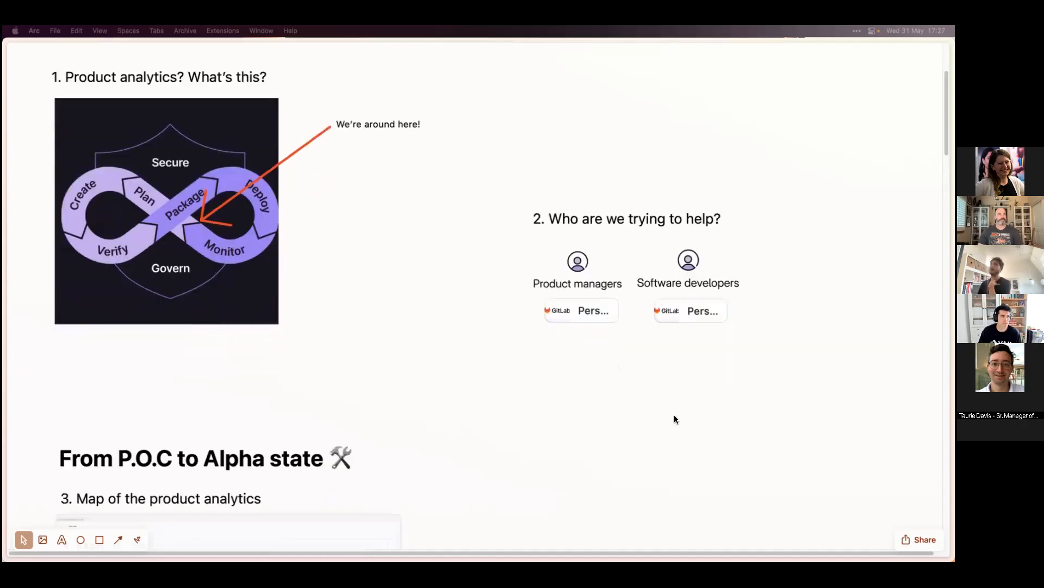
pyautogui.scroll(-3)
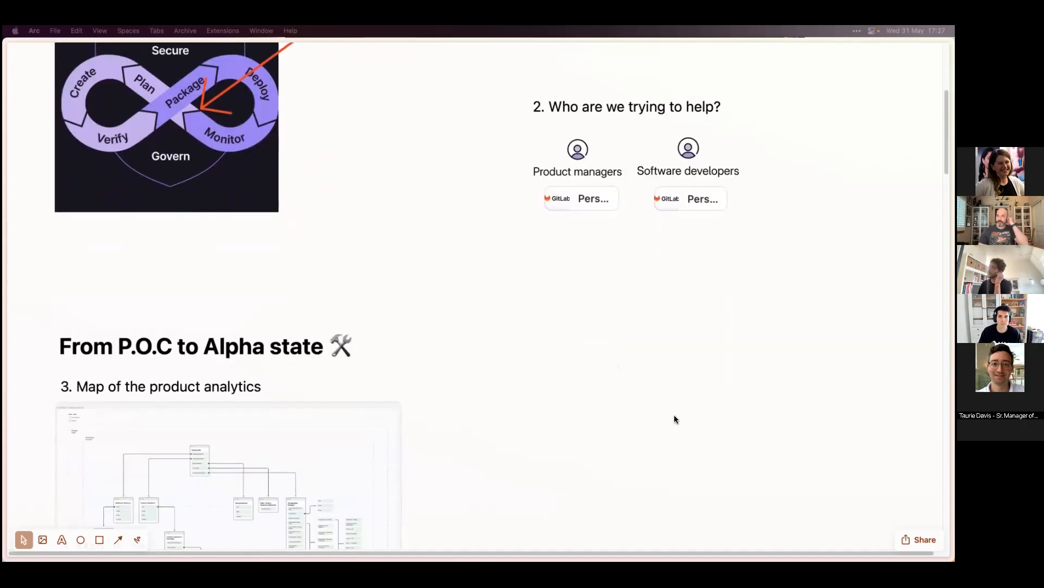
pyautogui.scroll(-3)
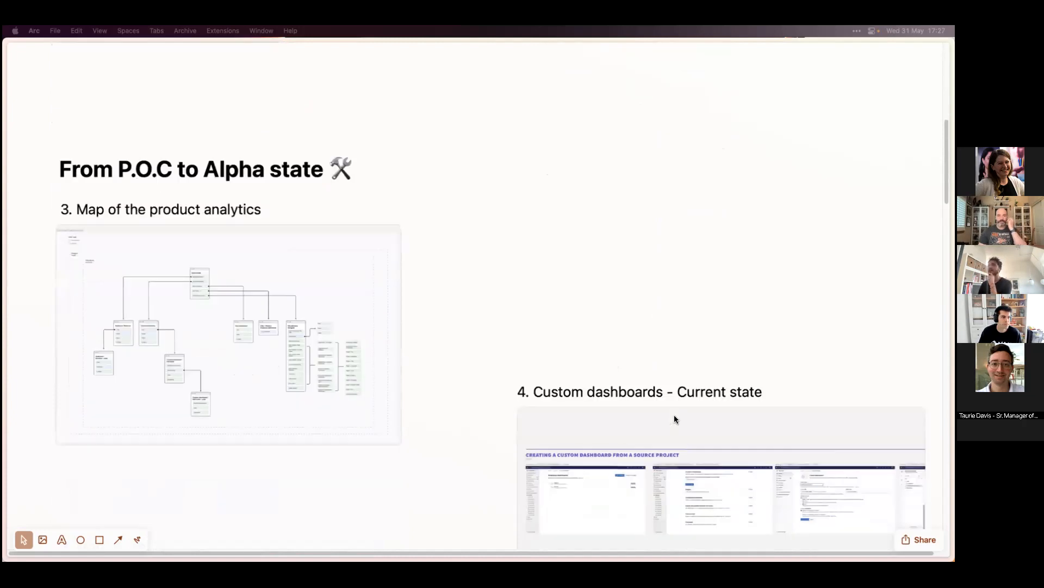
pyautogui.moveTo(698, 350)
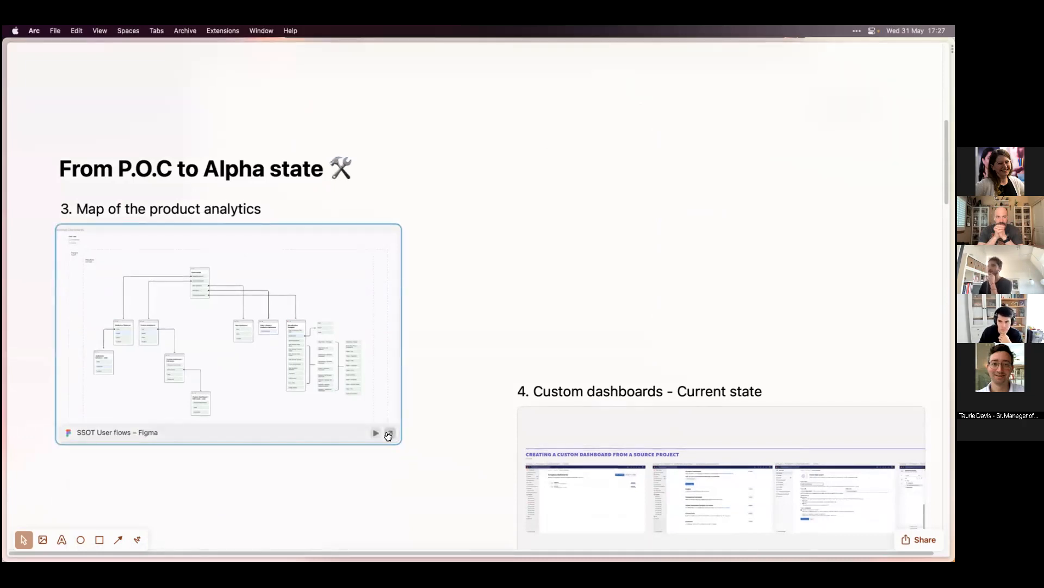
# Open the embedded SSOT User flows map and zoom toward the Dashboards node
pyautogui.click(388, 432)
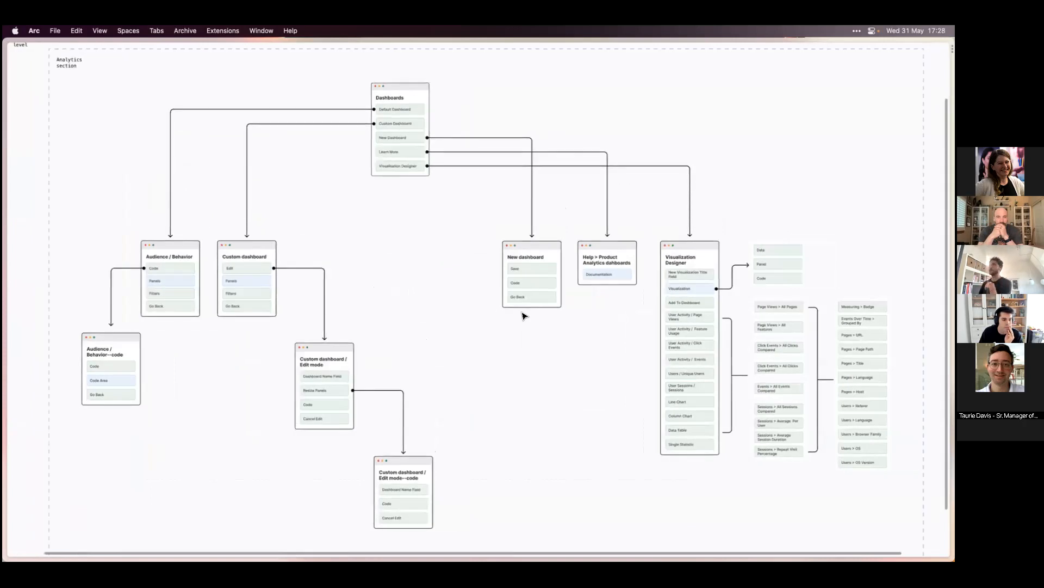
pyautogui.scroll(-3)
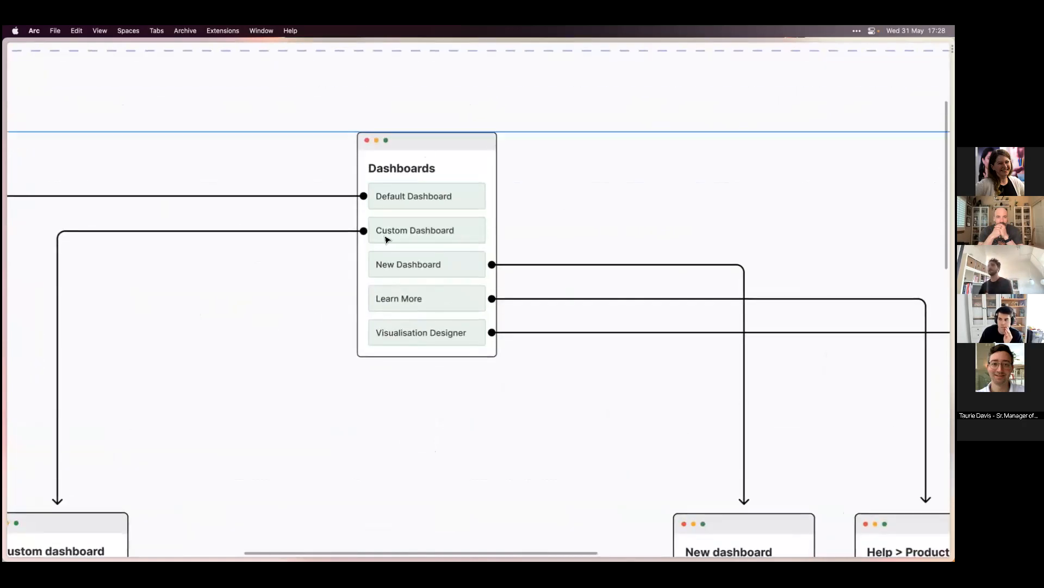
pyautogui.moveTo(470, 256)
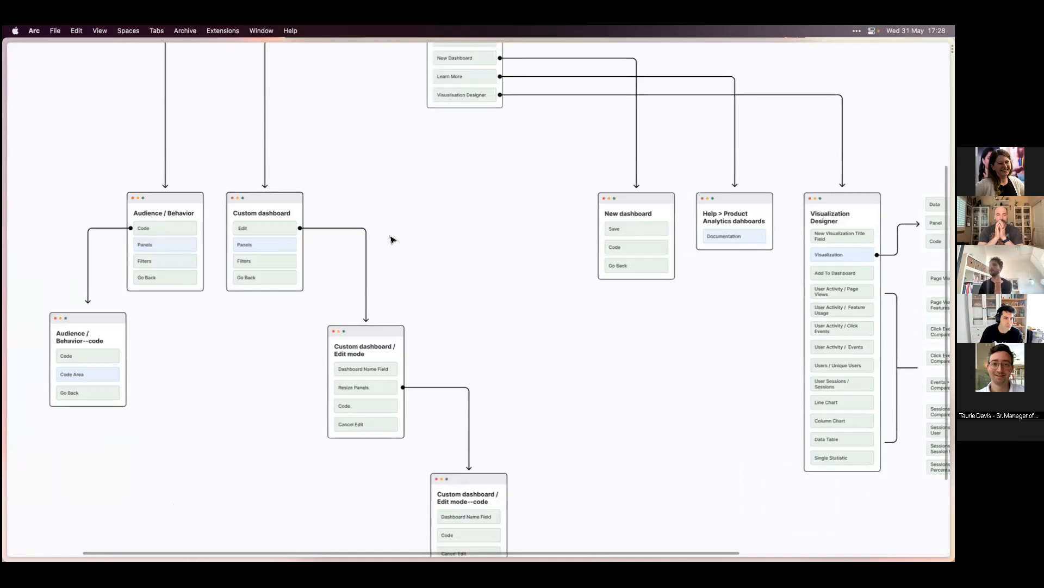
# Focus the Visualization Designer frame with its data, panel and metric options
pyautogui.click(264, 277)
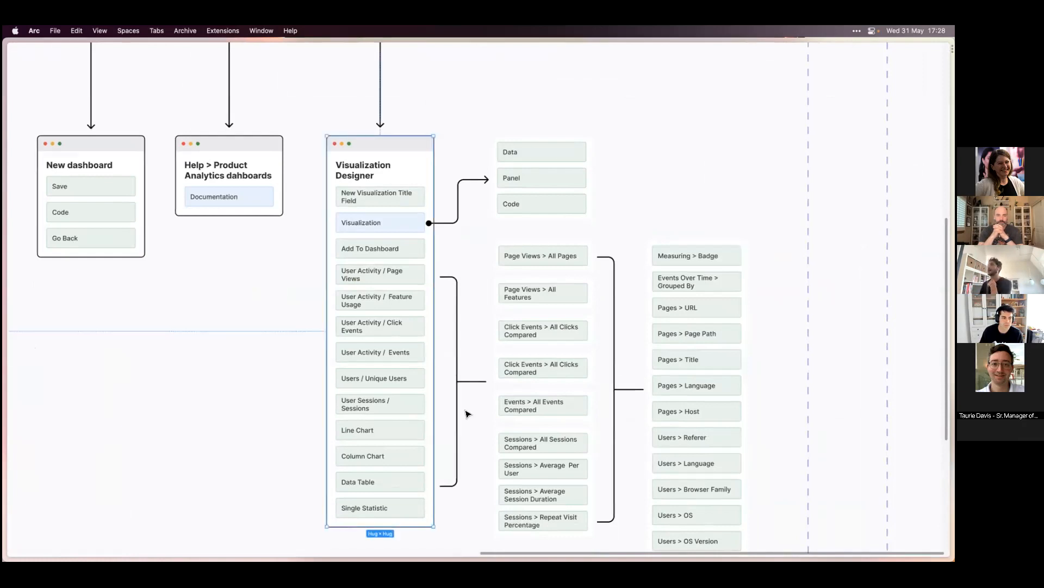
pyautogui.moveTo(379, 353)
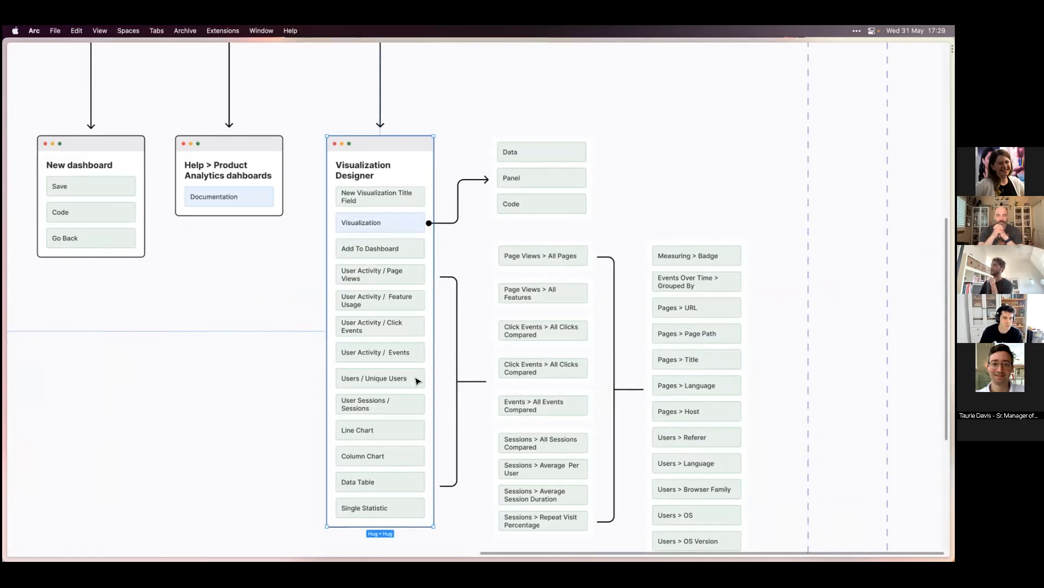
pyautogui.moveTo(419, 404)
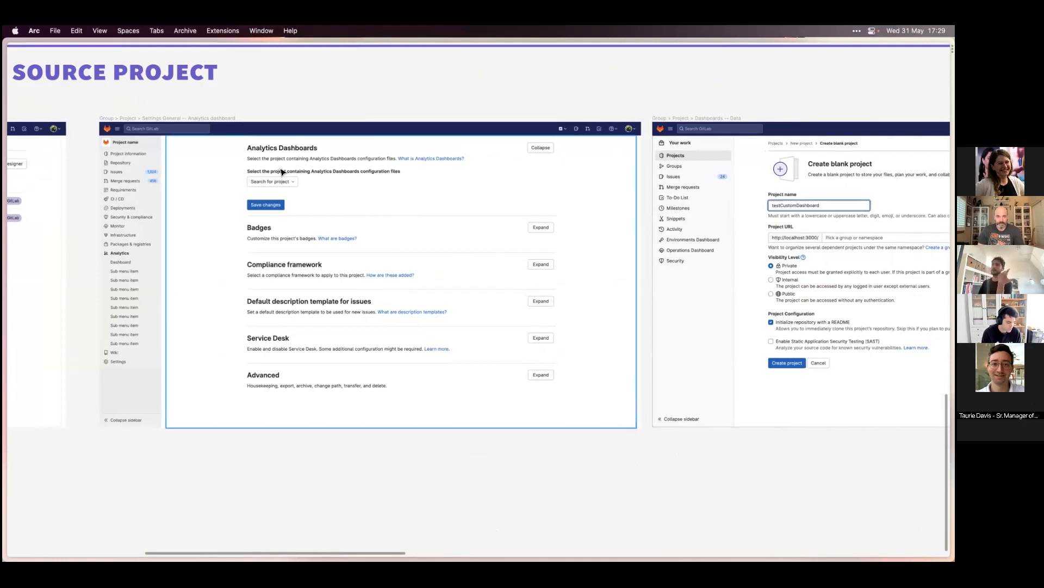
pyautogui.moveTo(172, 255)
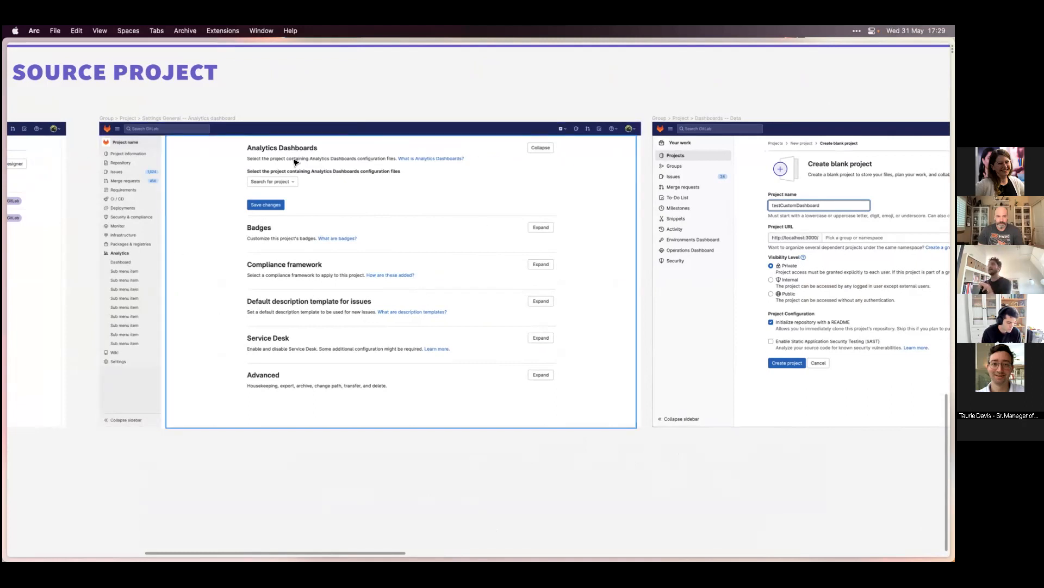
pyautogui.moveTo(286, 181)
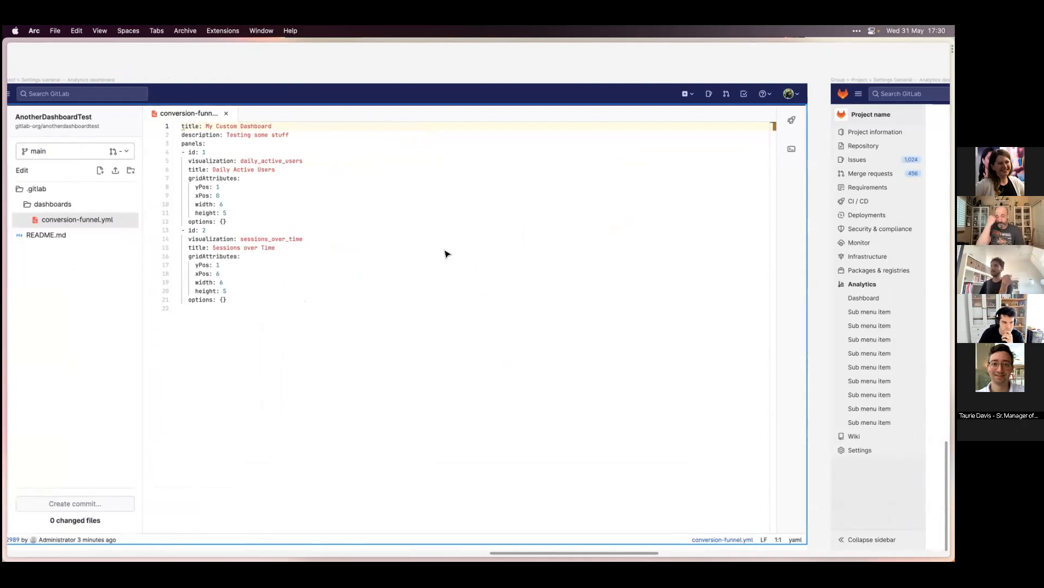
pyautogui.moveTo(408, 327)
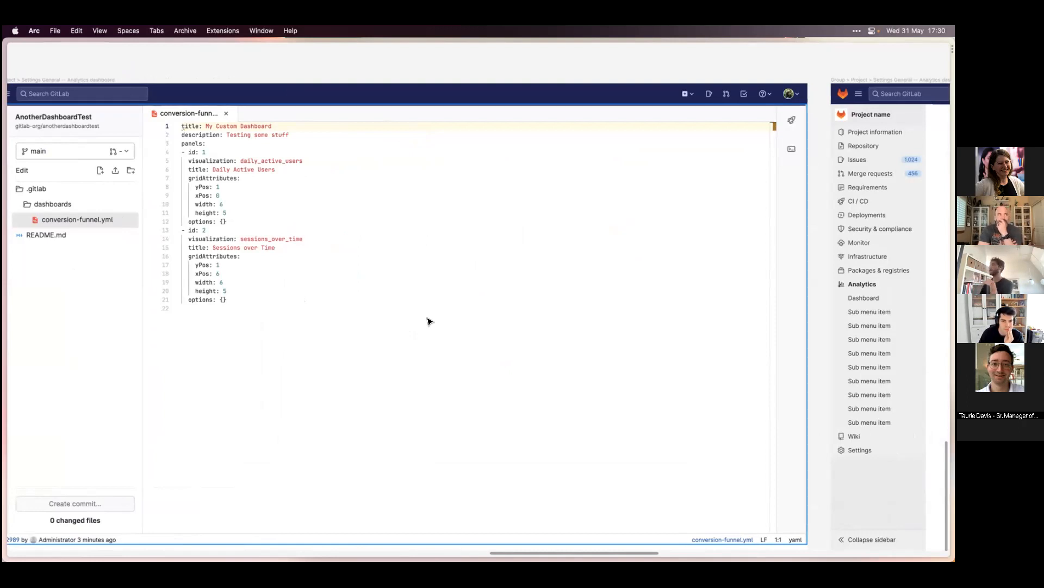
# Return to the canvas on the 'Creating a custom dashboard' page
pyautogui.click(433, 287)
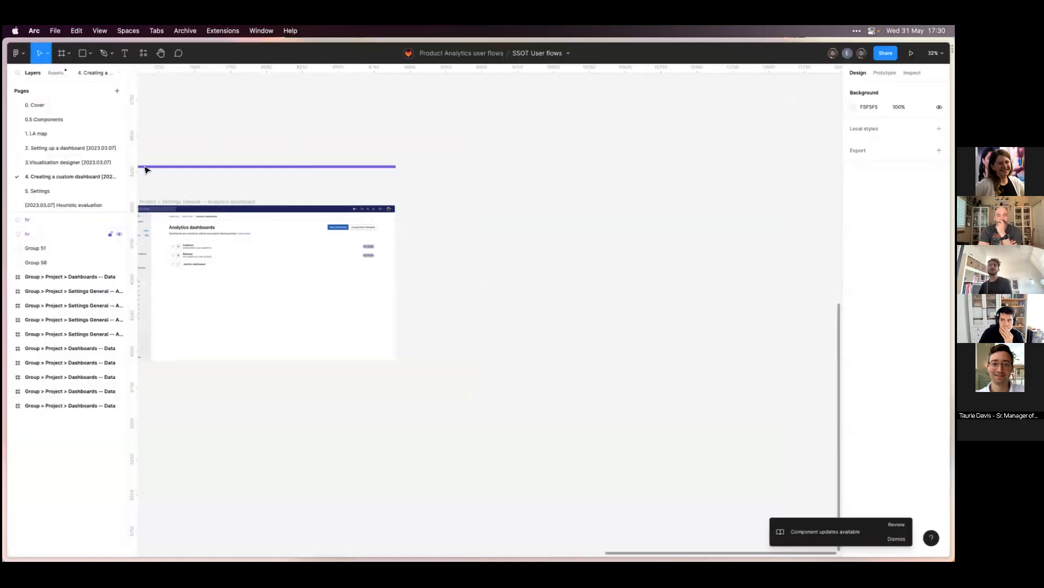
# Switch back to the Arc Easel board at the visualisation designer current-state embeds
pyautogui.scroll(-3)
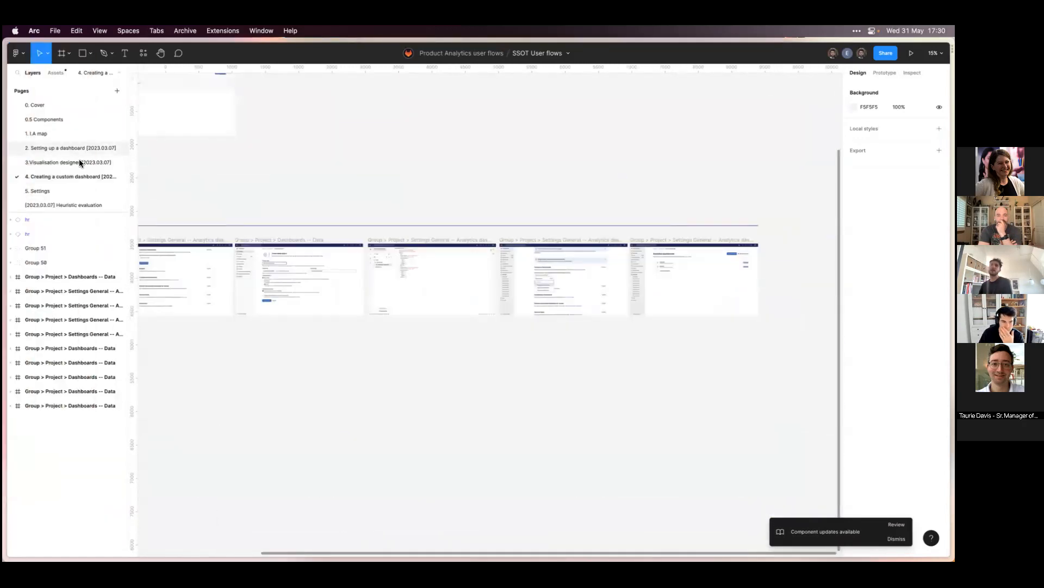
pyautogui.click(64, 148)
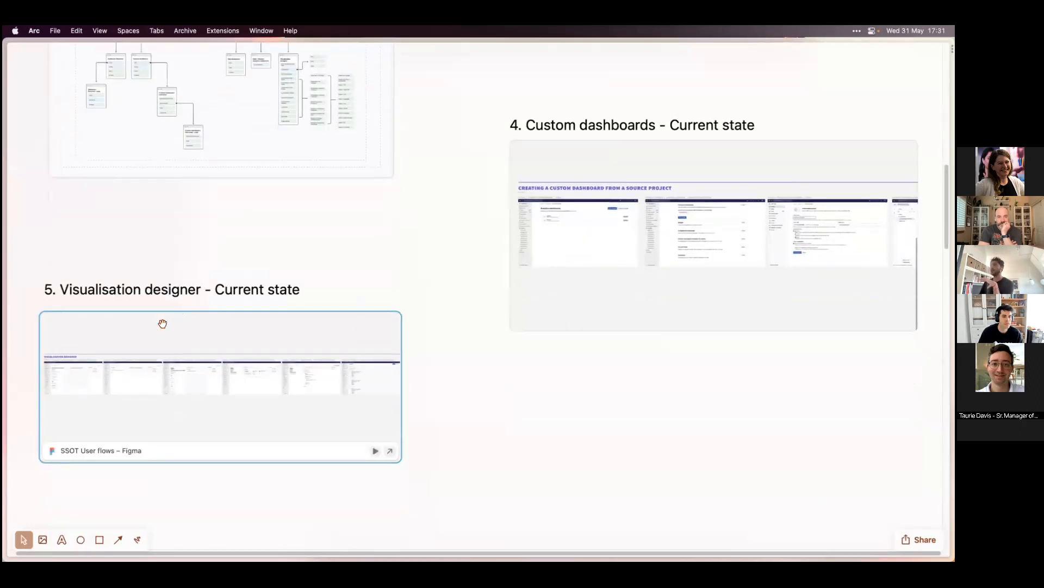
# Scroll to the visualisation designer 'SSOT User flows' embed to open it
pyautogui.scroll(-3)
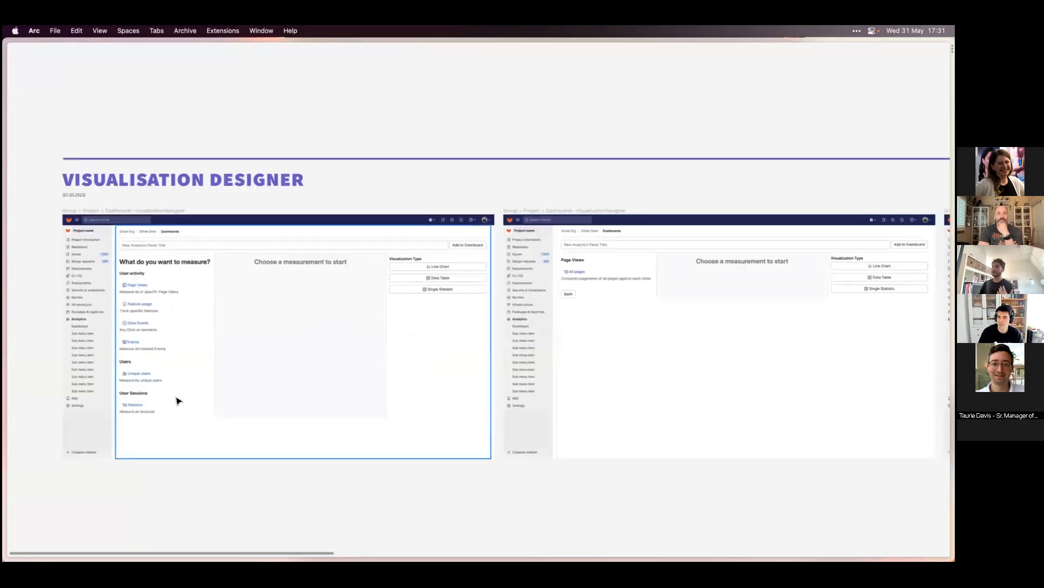
pyautogui.moveTo(470, 329)
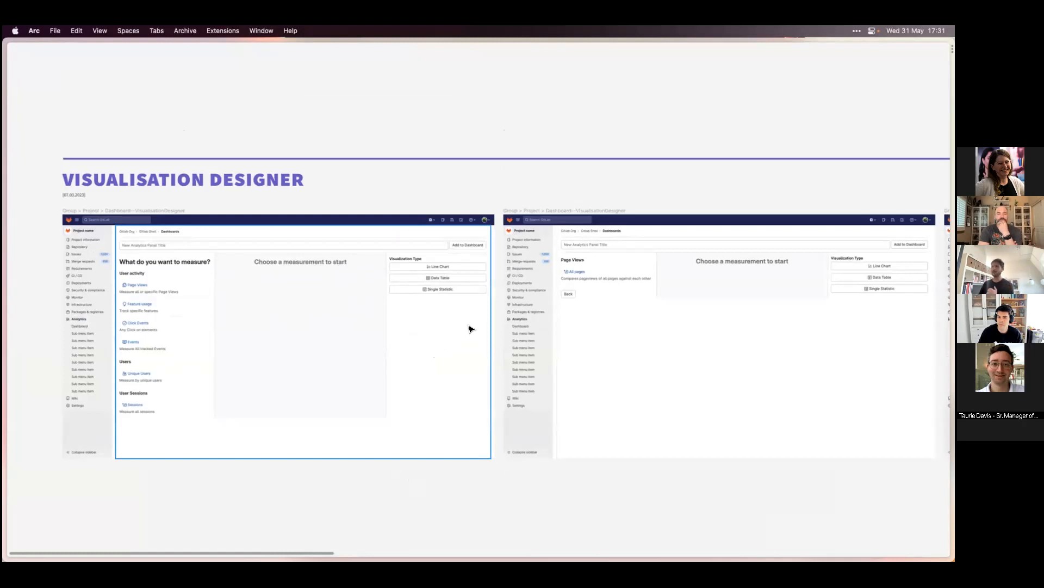
pyautogui.moveTo(158, 306)
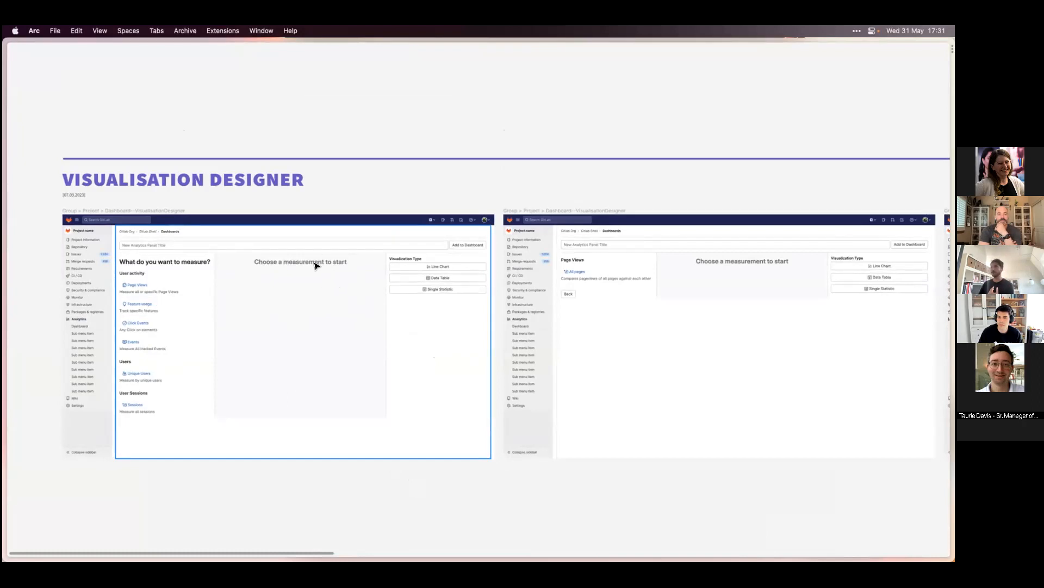
pyautogui.moveTo(290, 282)
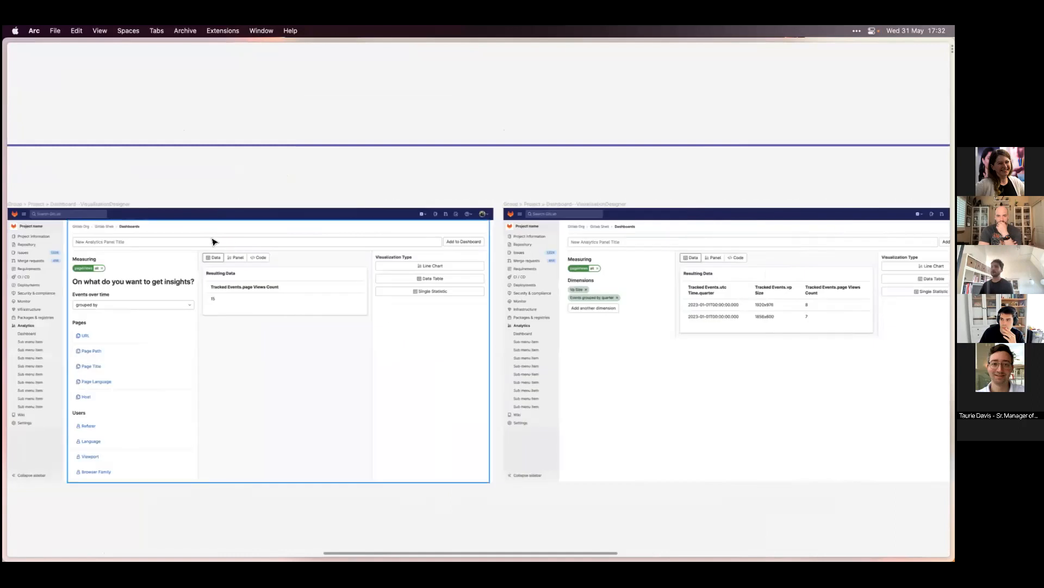
pyautogui.moveTo(304, 324)
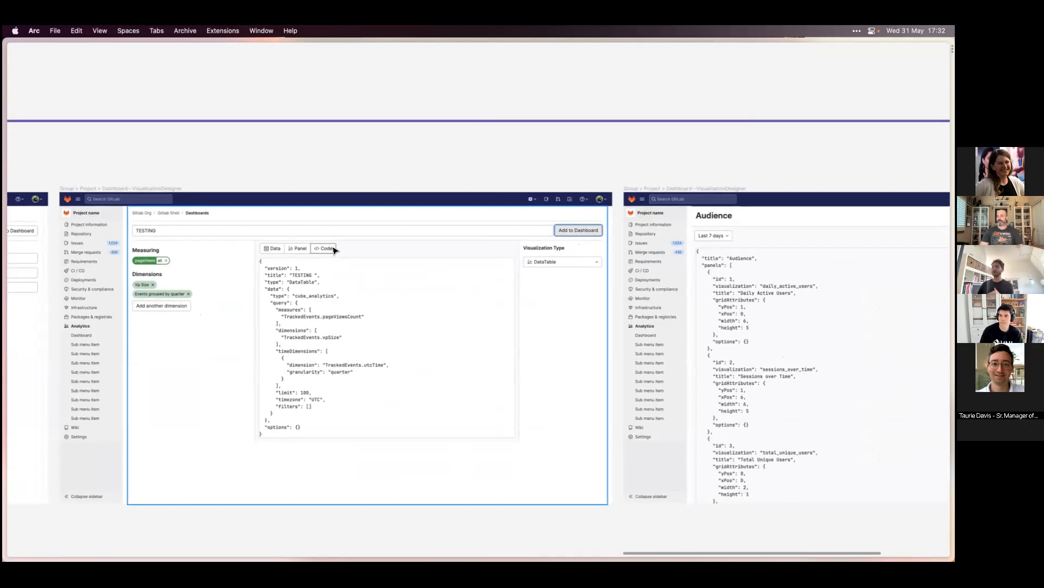
pyautogui.moveTo(374, 424)
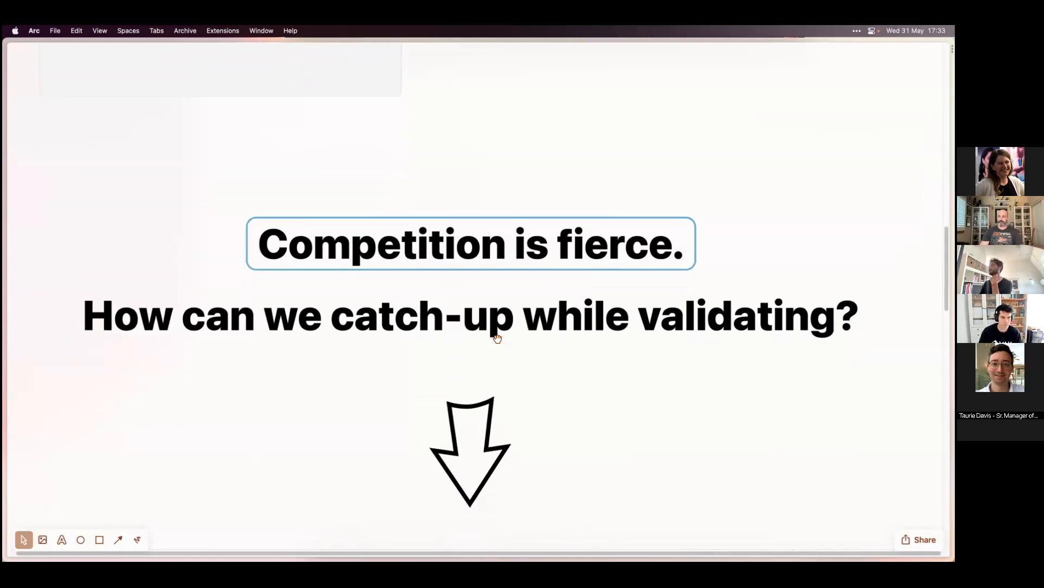
# Scroll past 'Competition is fierce' to the R.I.T.E heading and W.I.P flow embed
pyautogui.scroll(-3)
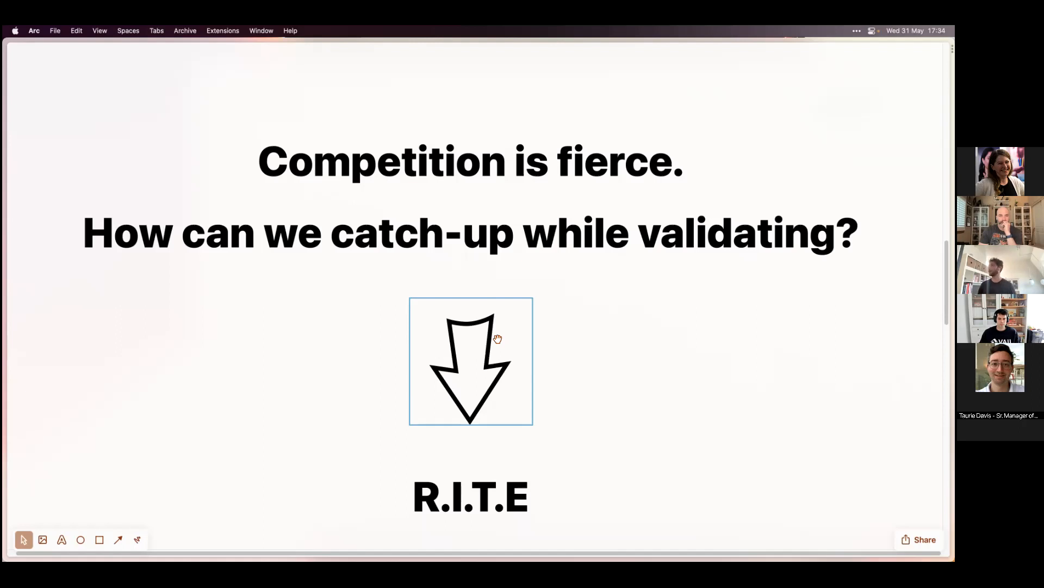
pyautogui.scroll(-3)
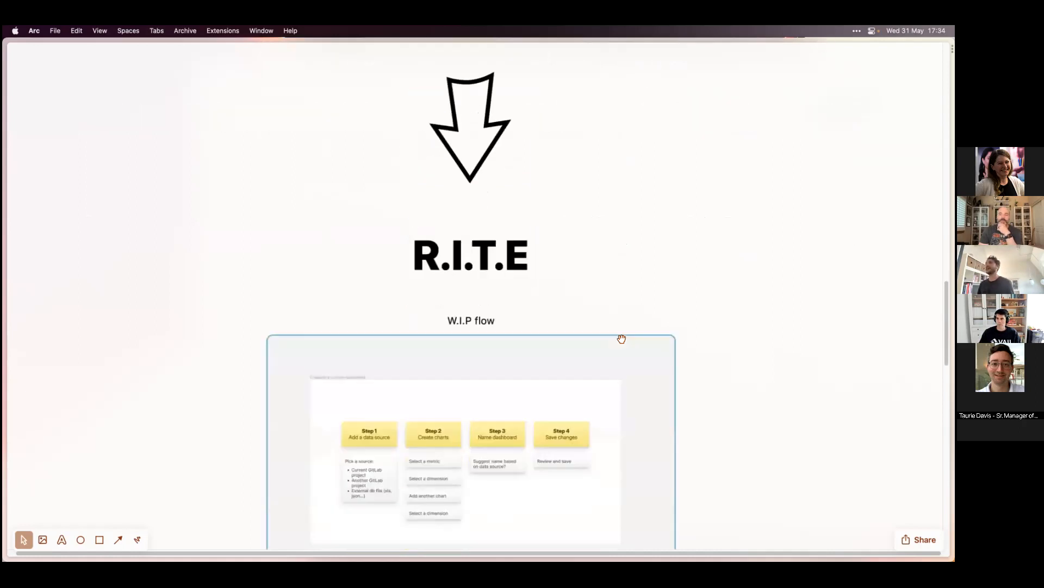
# Open the W.I.P 'Creating a custom dashboard' prototype embed full-size
pyautogui.click(471, 120)
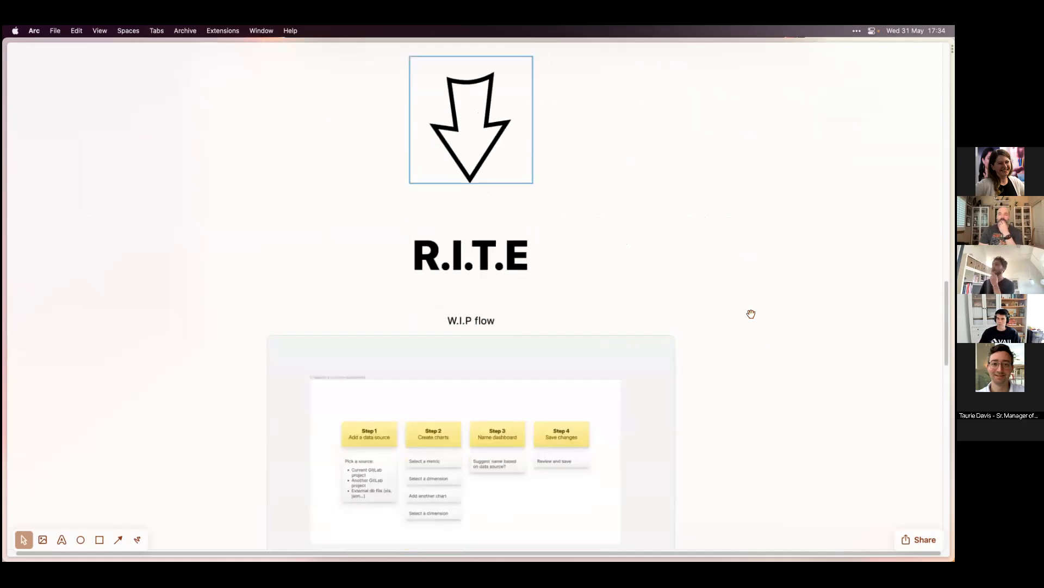
pyautogui.scroll(-3)
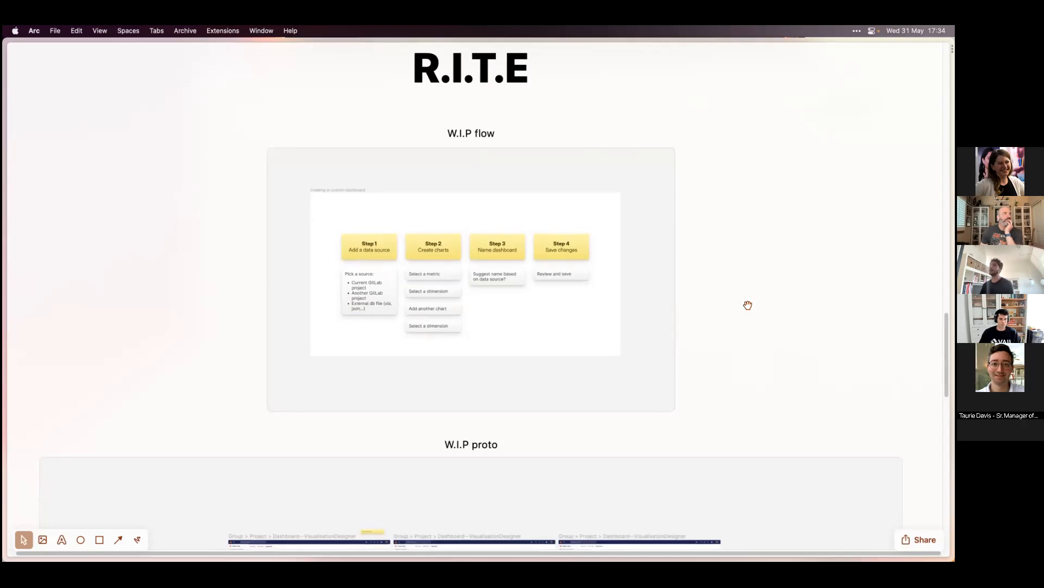
pyautogui.moveTo(693, 302)
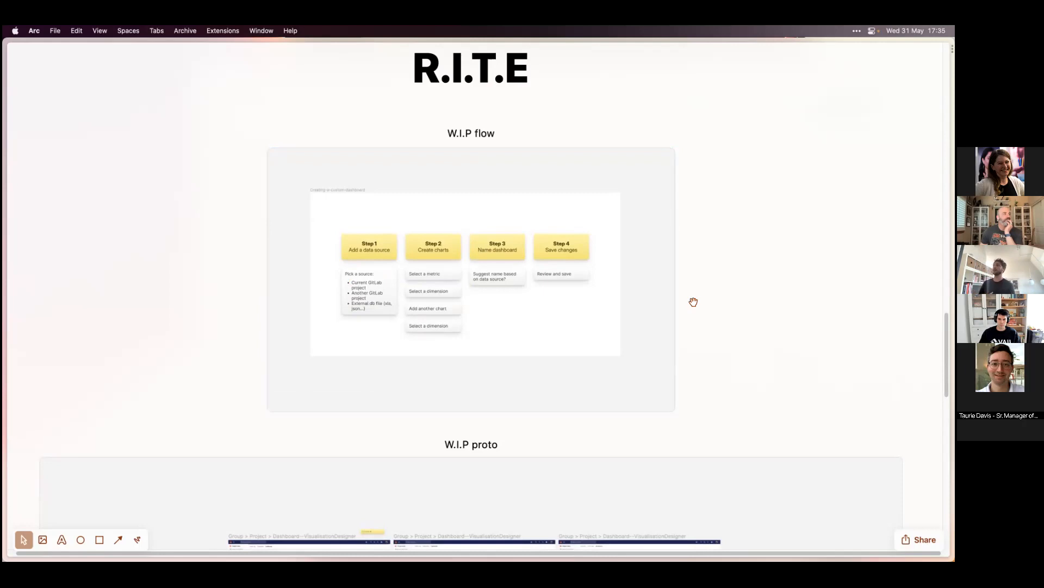
pyautogui.scroll(-3)
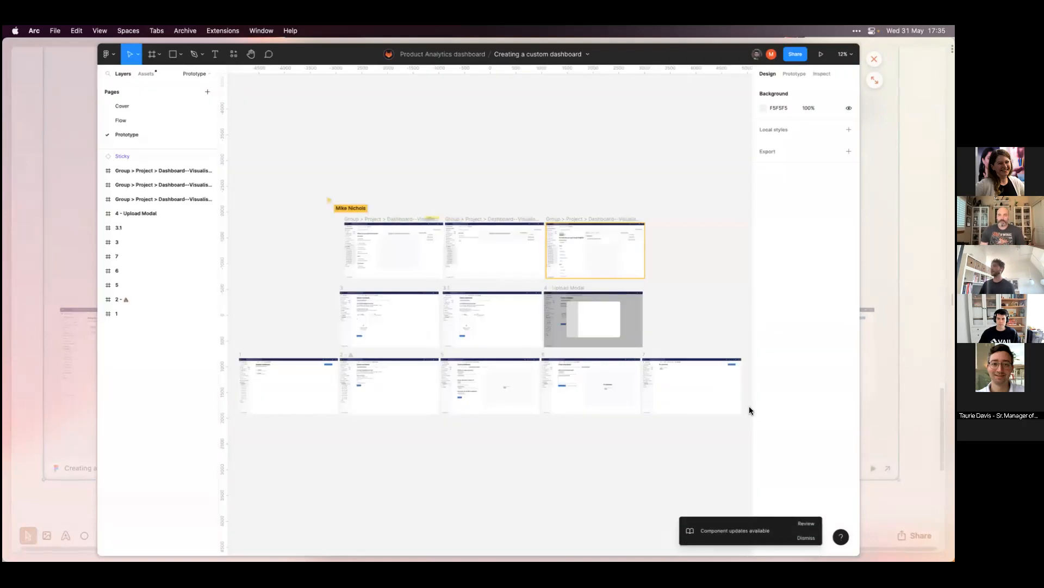
pyautogui.moveTo(677, 186)
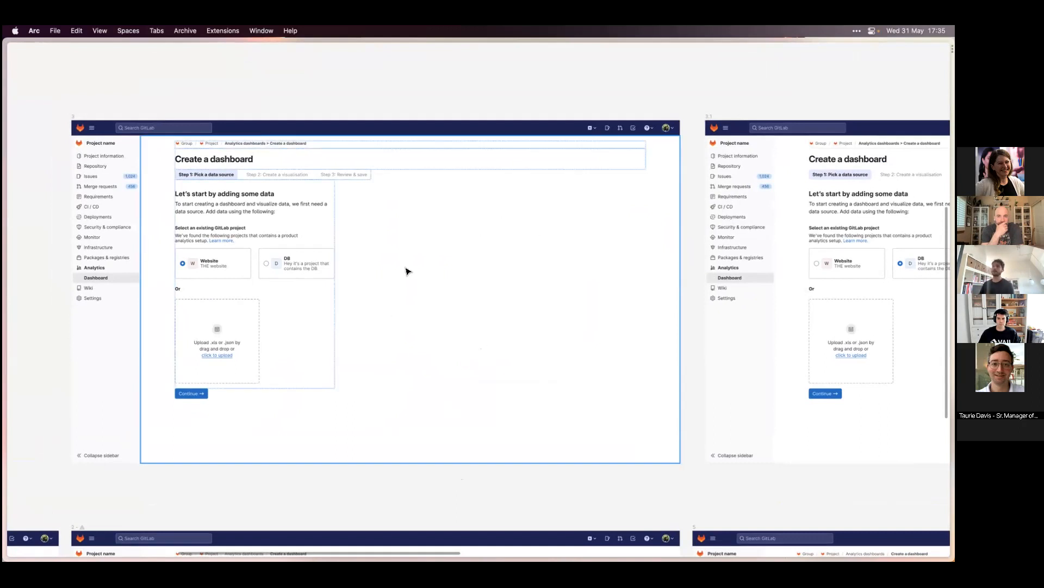
pyautogui.moveTo(387, 315)
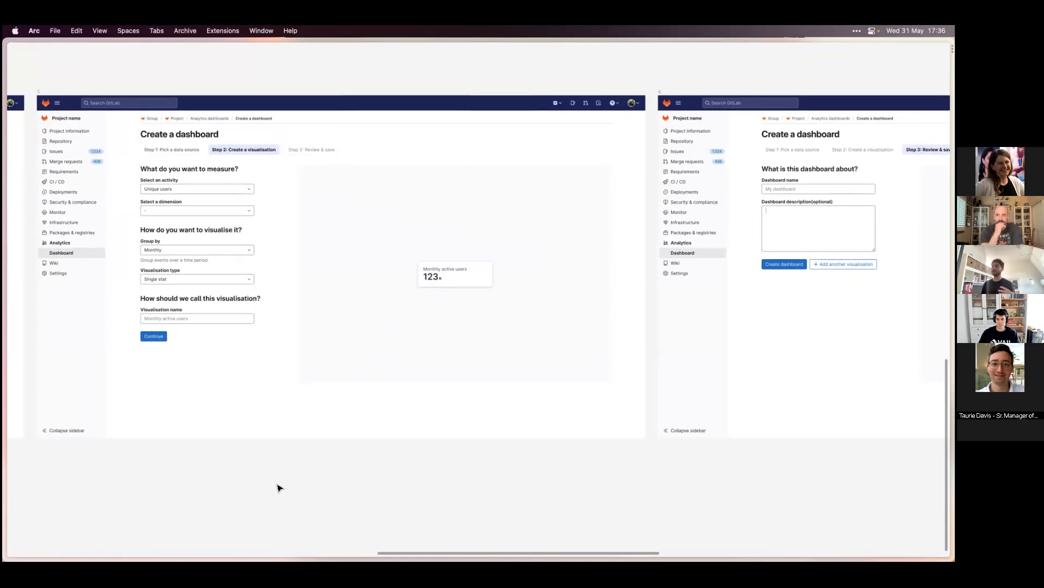
pyautogui.moveTo(326, 521)
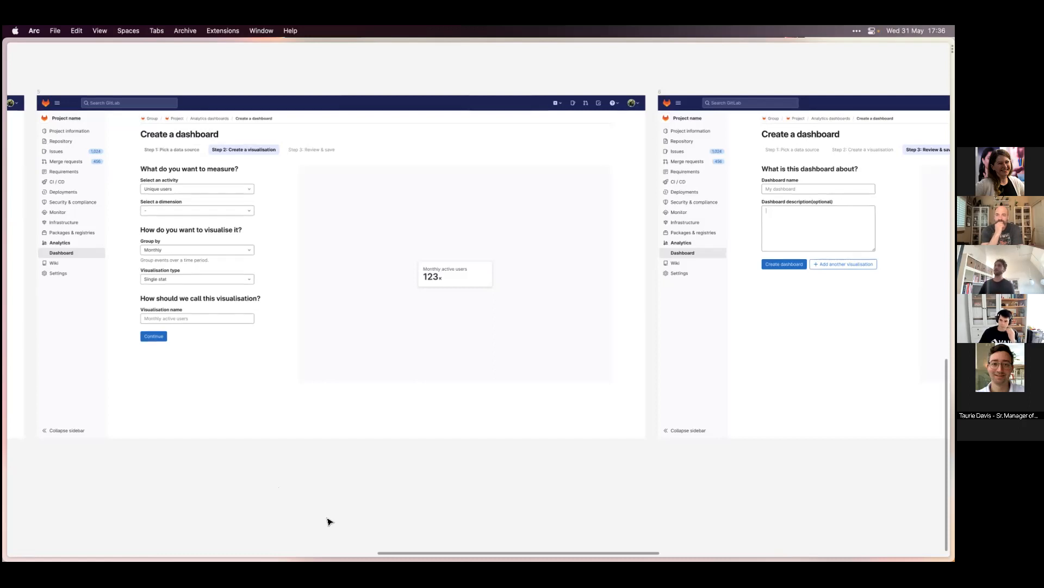